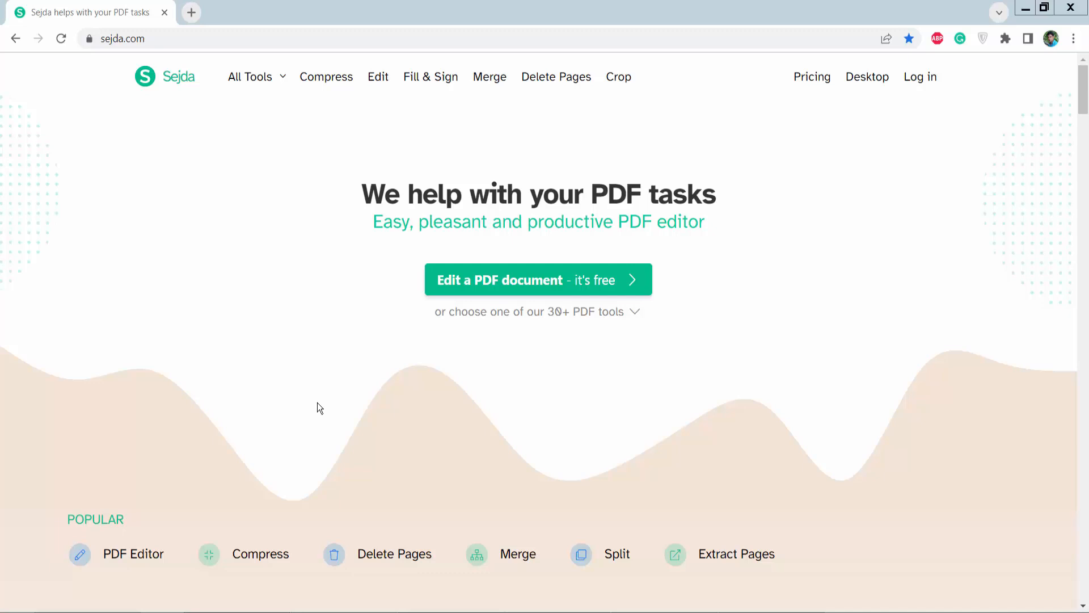
pyautogui.moveTo(323, 410)
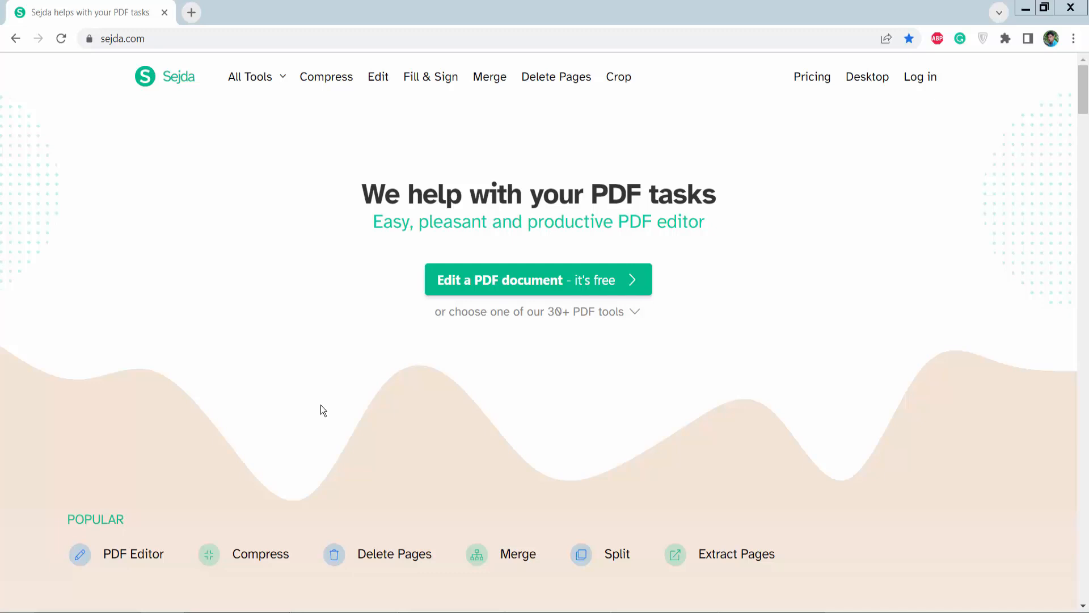
pyautogui.moveTo(361, 384)
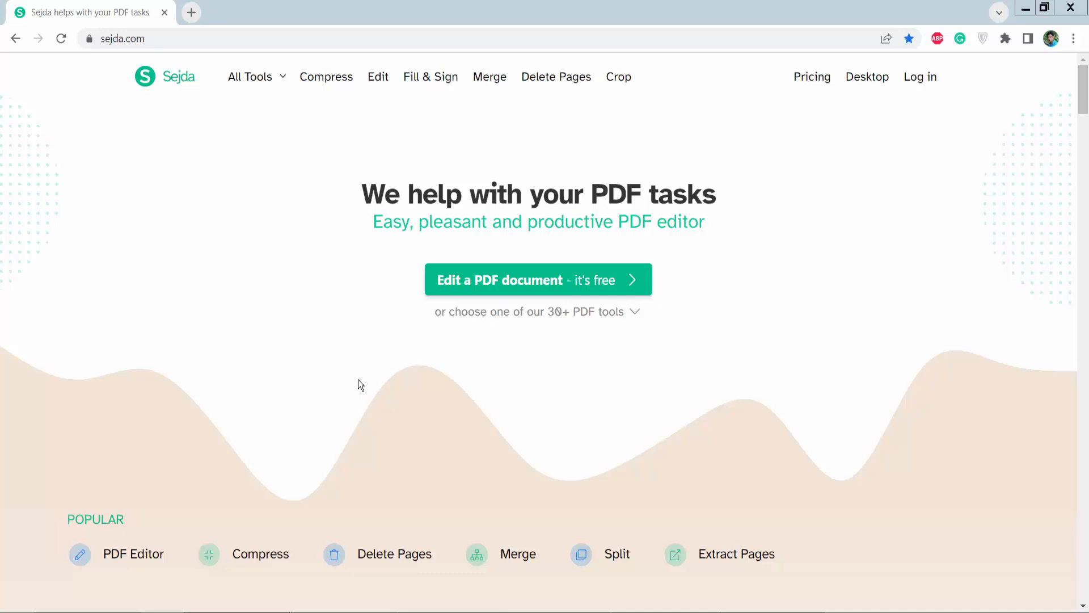
pyautogui.moveTo(361, 382)
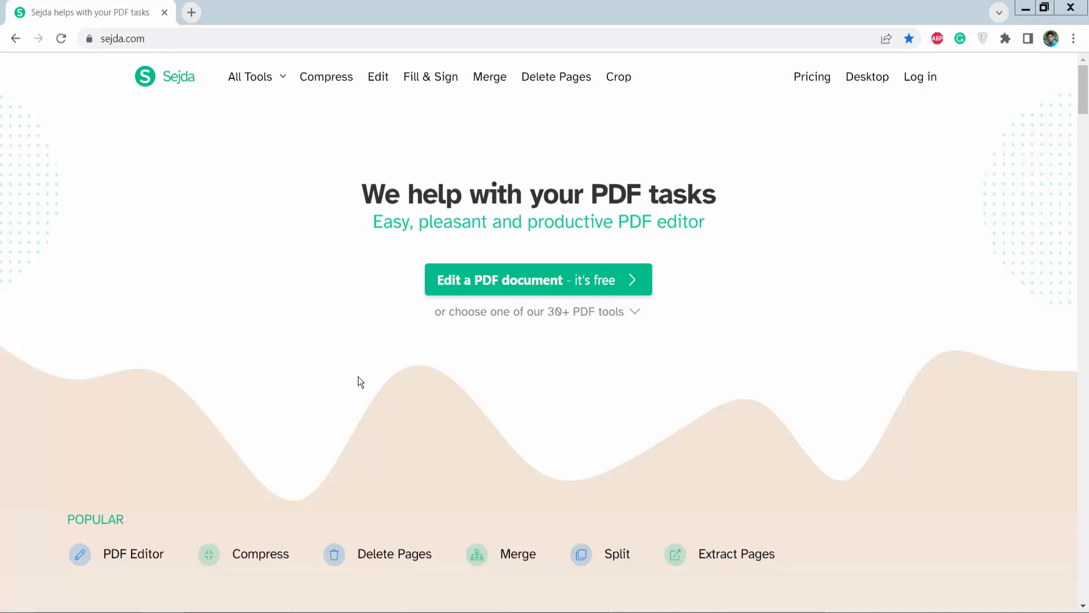
# Step: Reach the Flatten PDF tool from the All Tools menu under Security
pyautogui.click(121, 39)
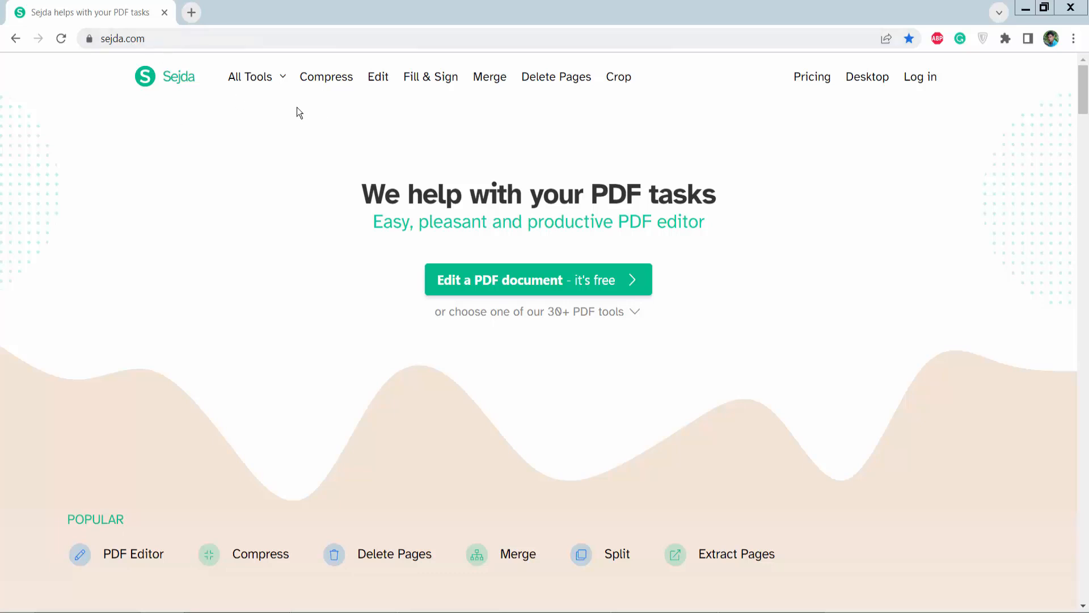
pyautogui.moveTo(219, 172)
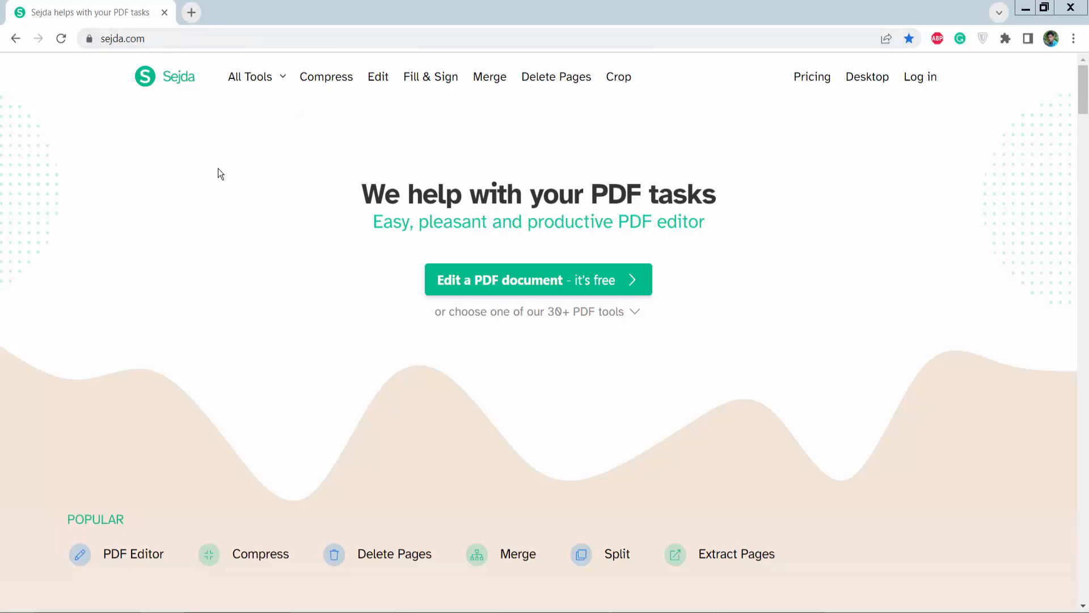
pyautogui.click(250, 76)
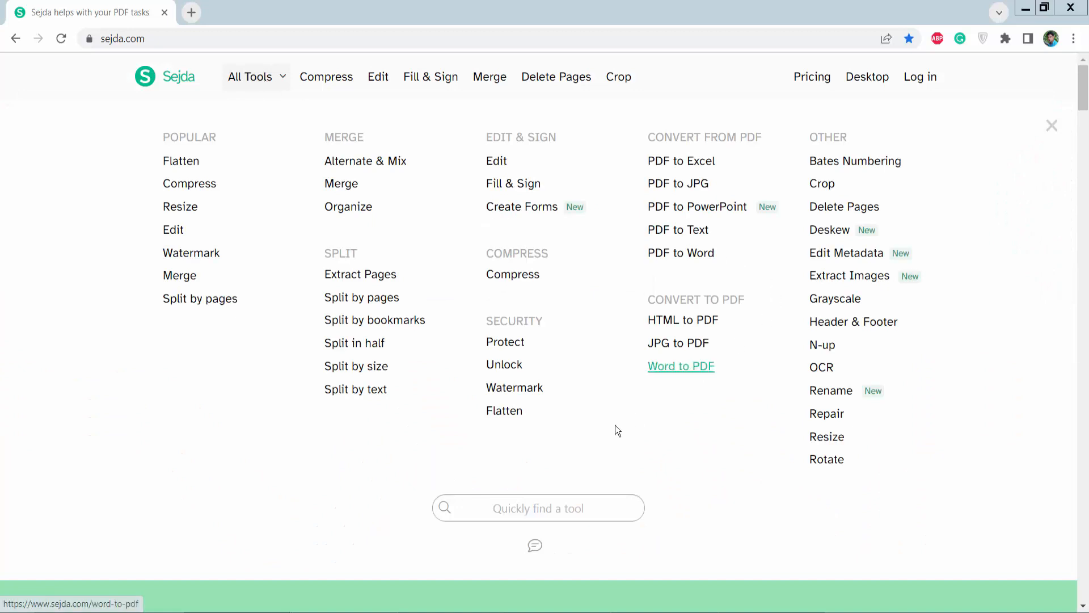
pyautogui.moveTo(504, 410)
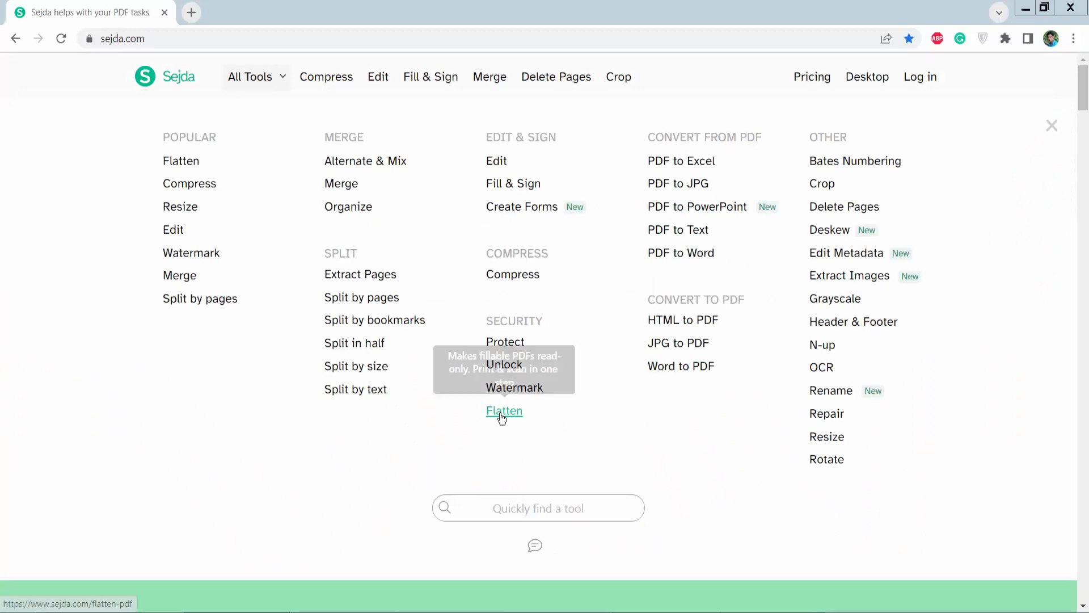
pyautogui.click(502, 411)
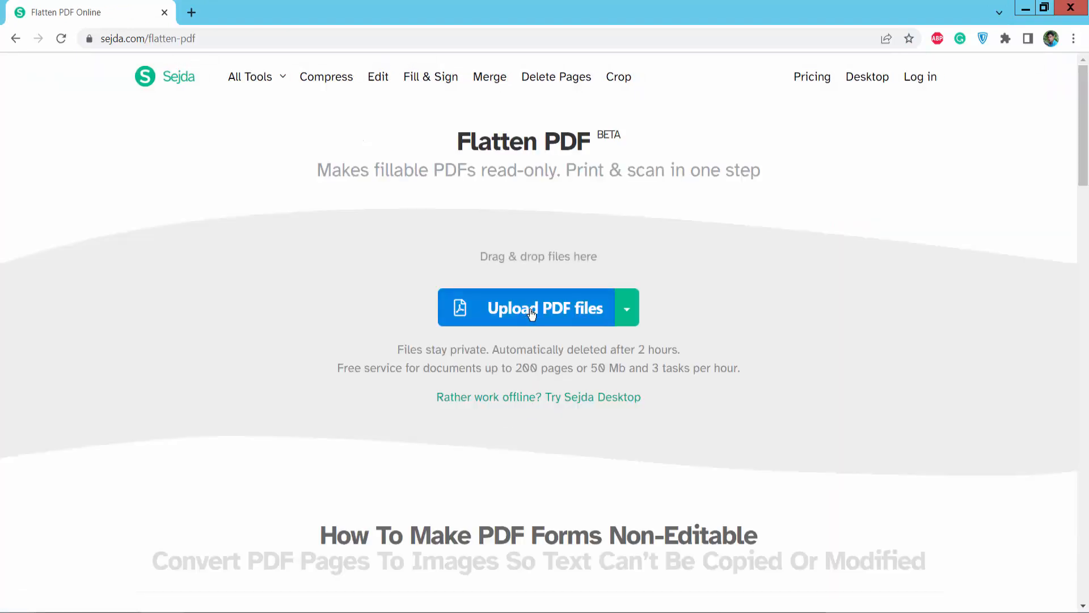
# Step: Upload 'Pay attention to four things in winter.pdf' from the Desktop
pyautogui.click(538, 307)
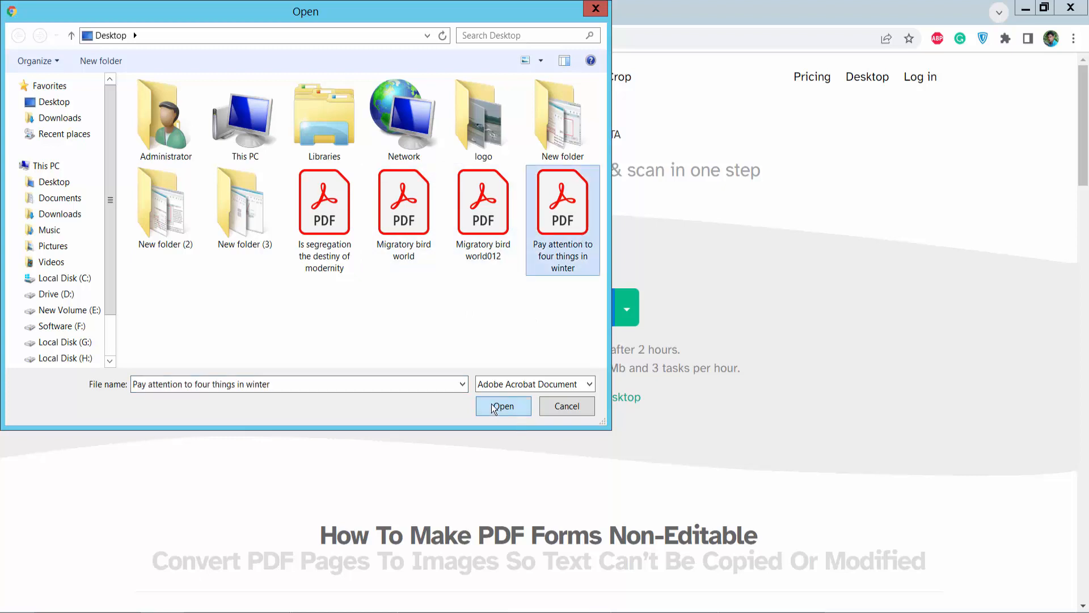
pyautogui.click(503, 406)
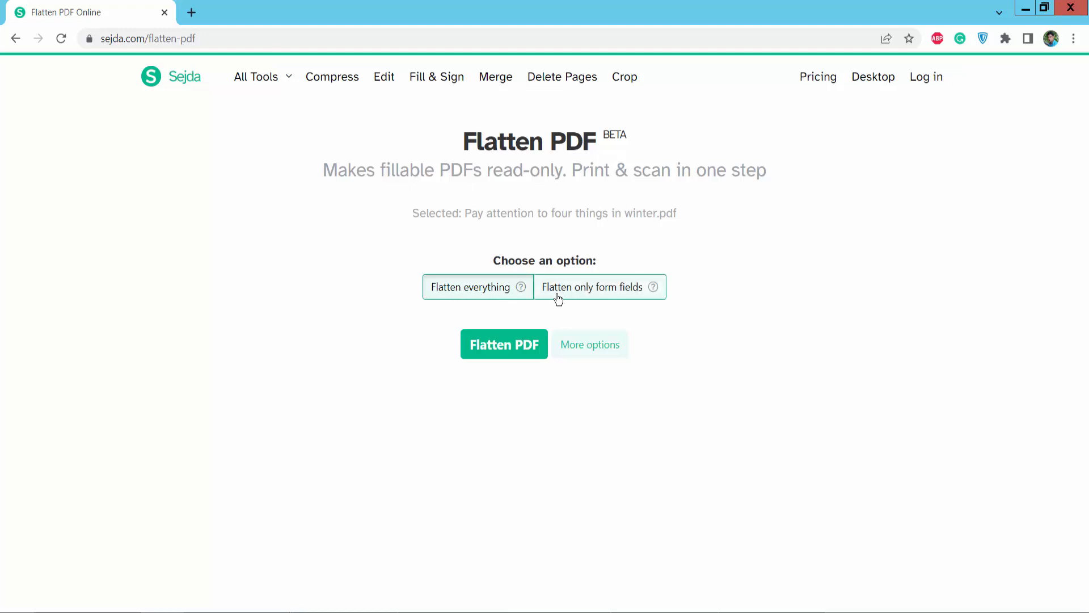
pyautogui.moveTo(598, 296)
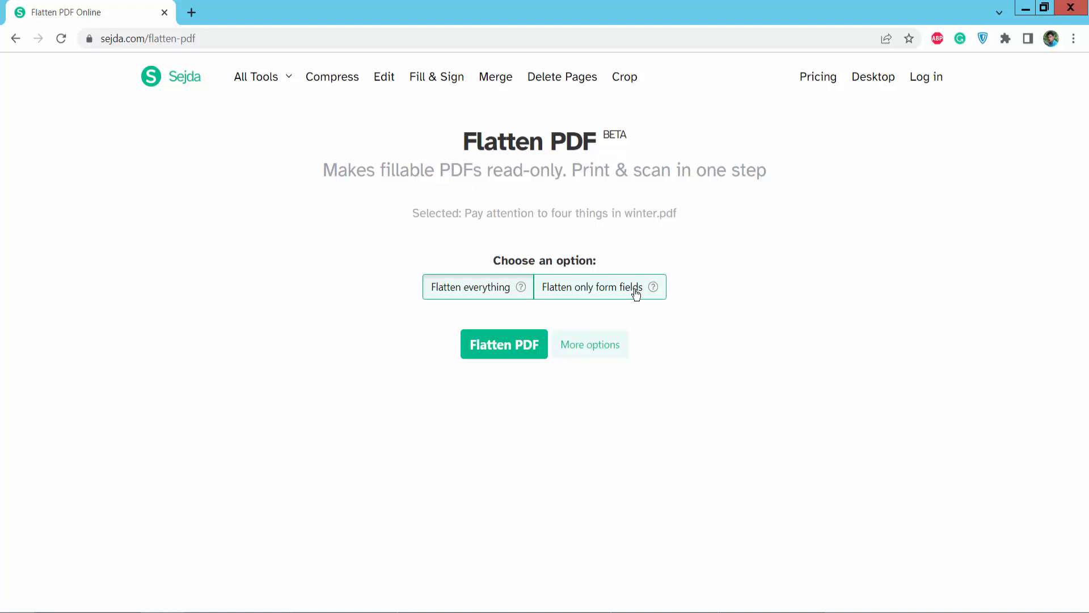
# Step: Flatten the whole document at 150 dpi image resolution and run the flattening
pyautogui.click(470, 287)
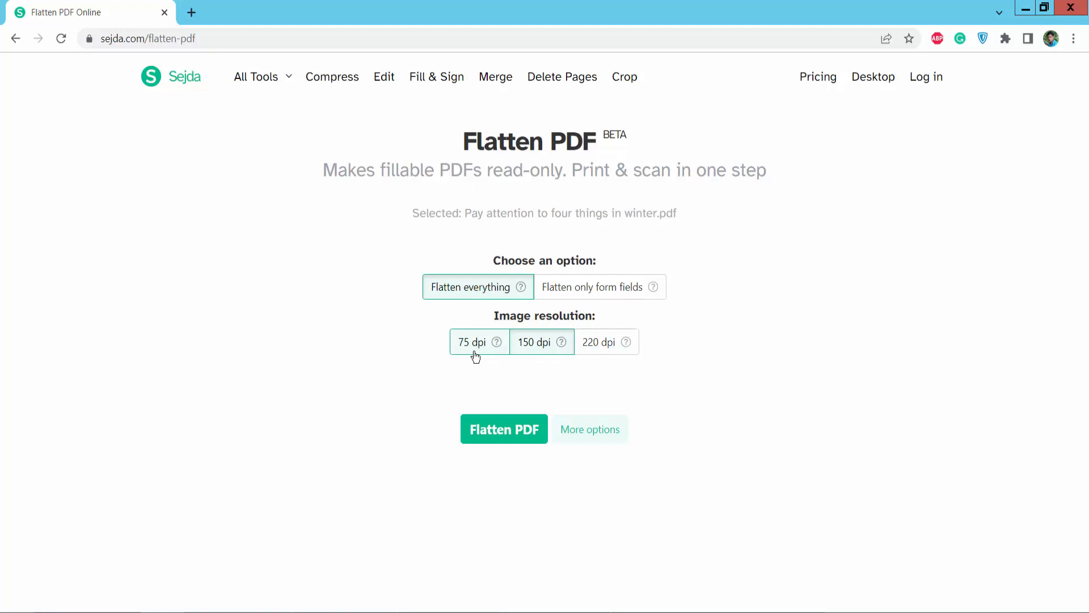
pyautogui.click(541, 341)
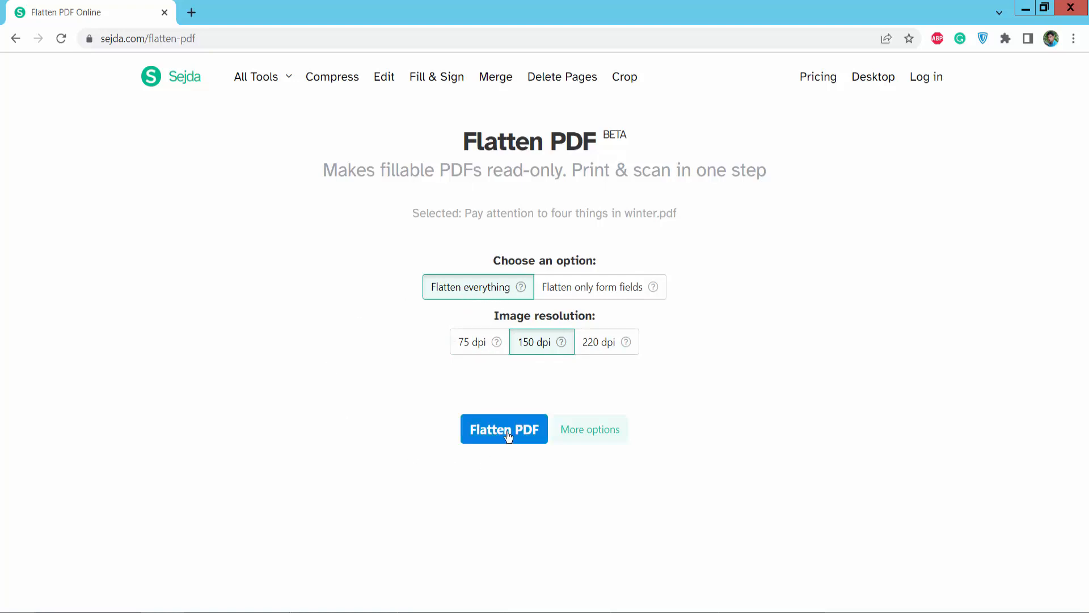
pyautogui.click(503, 429)
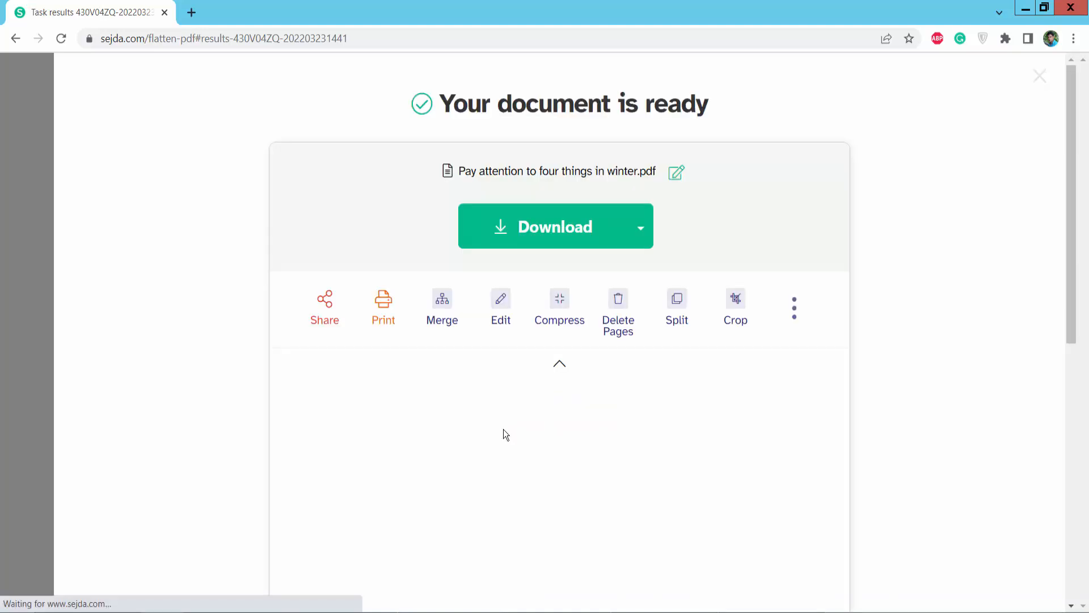
# Step: Download the flattened winter PDF from the results page
pyautogui.click(550, 226)
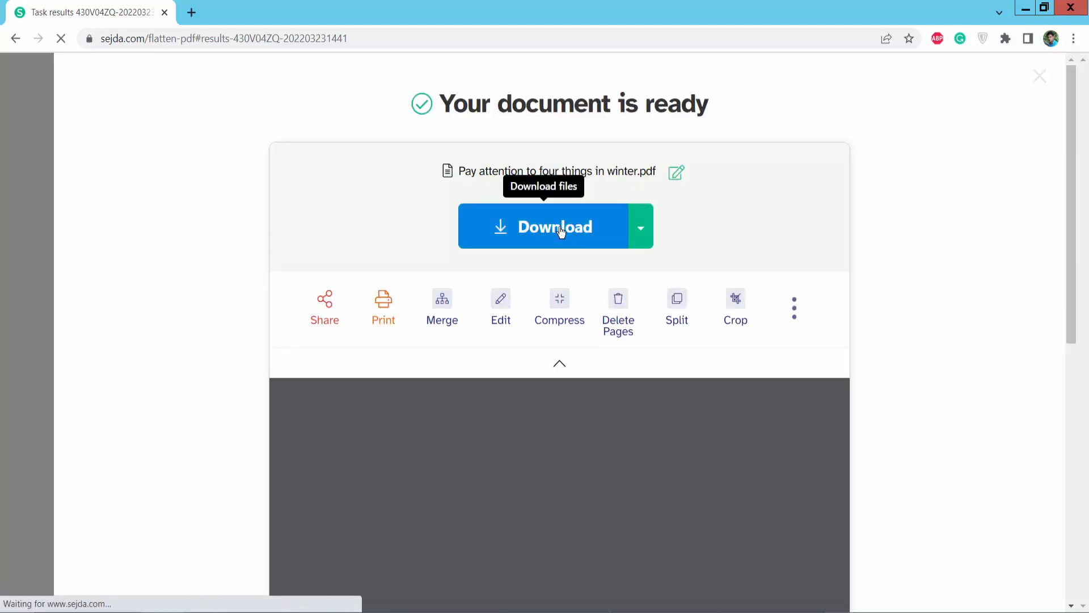
pyautogui.click(556, 225)
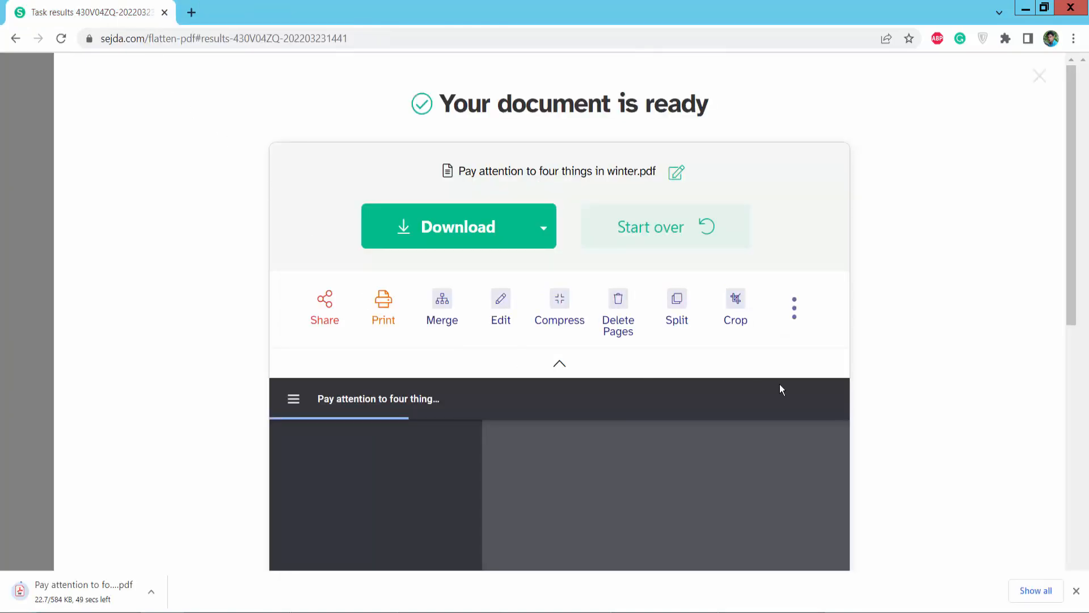